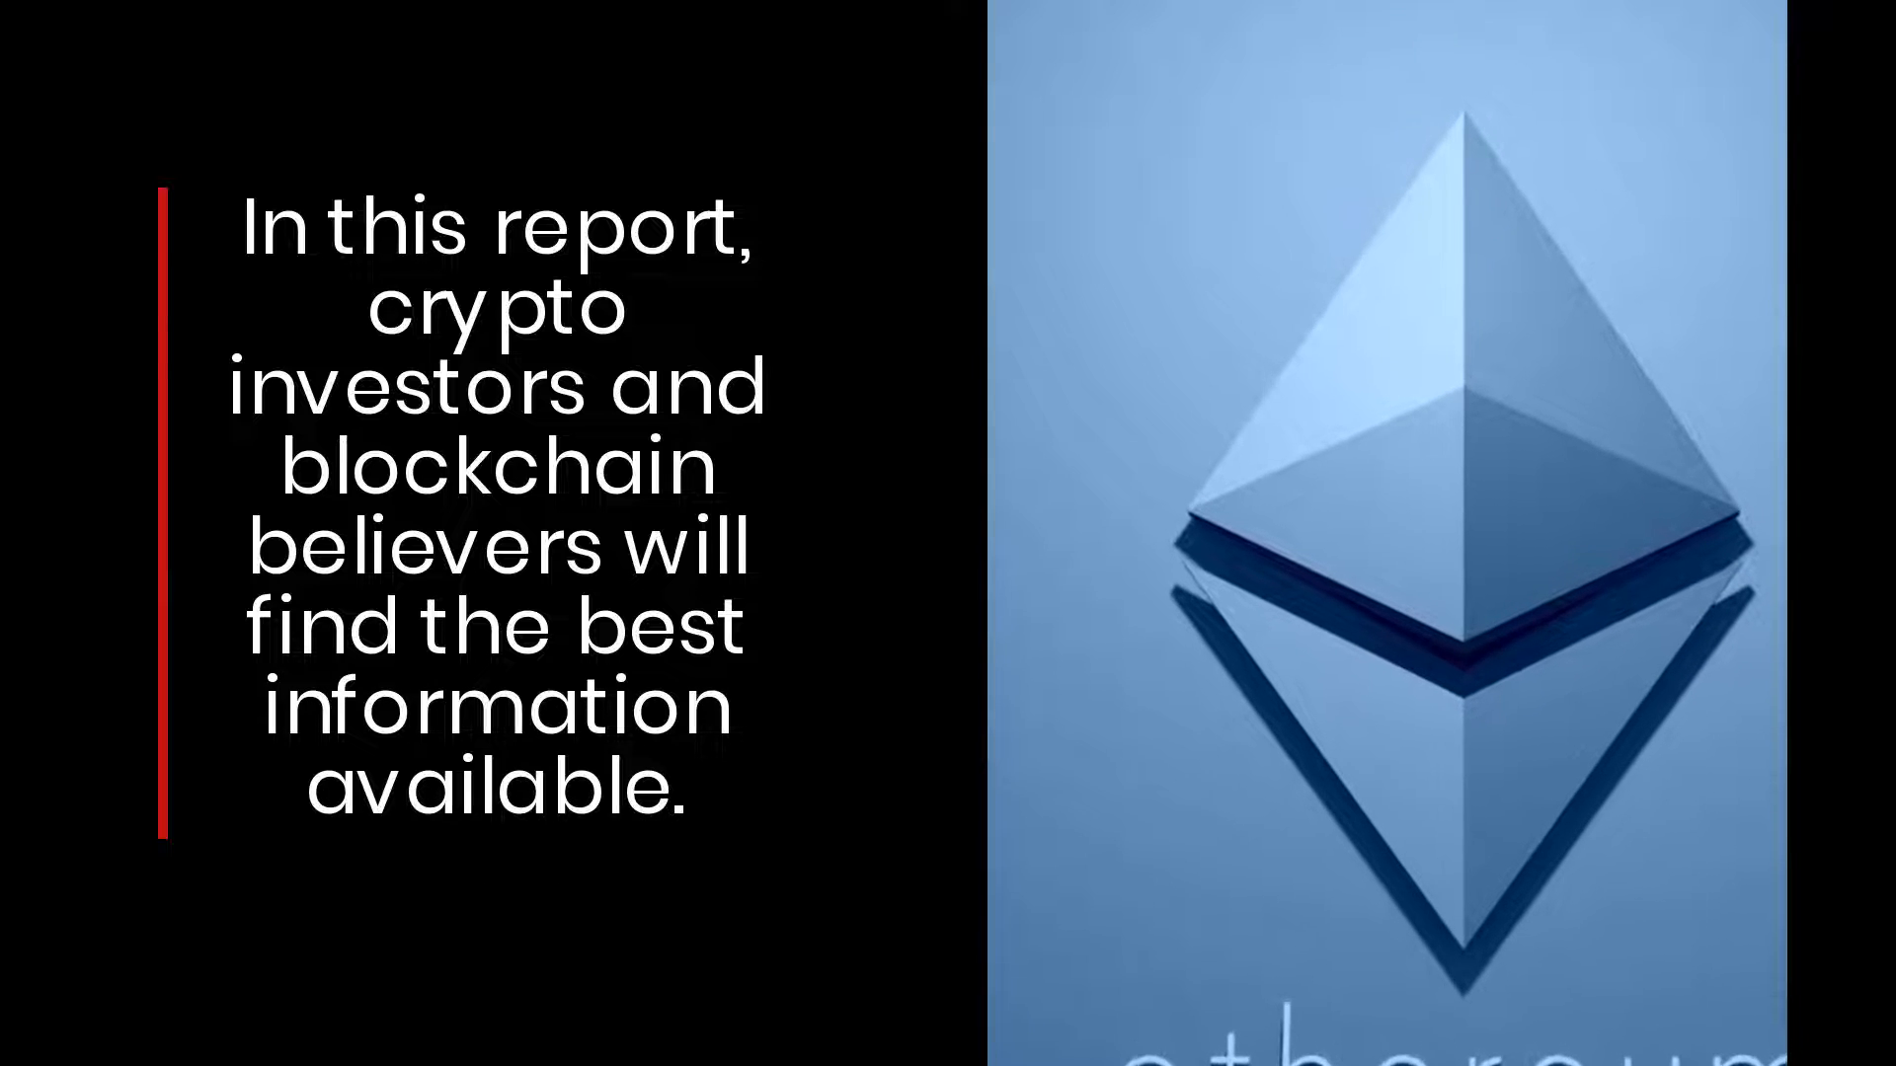
{"action": "scroll", "scroll_direction": "down", "scroll_amount": 3}
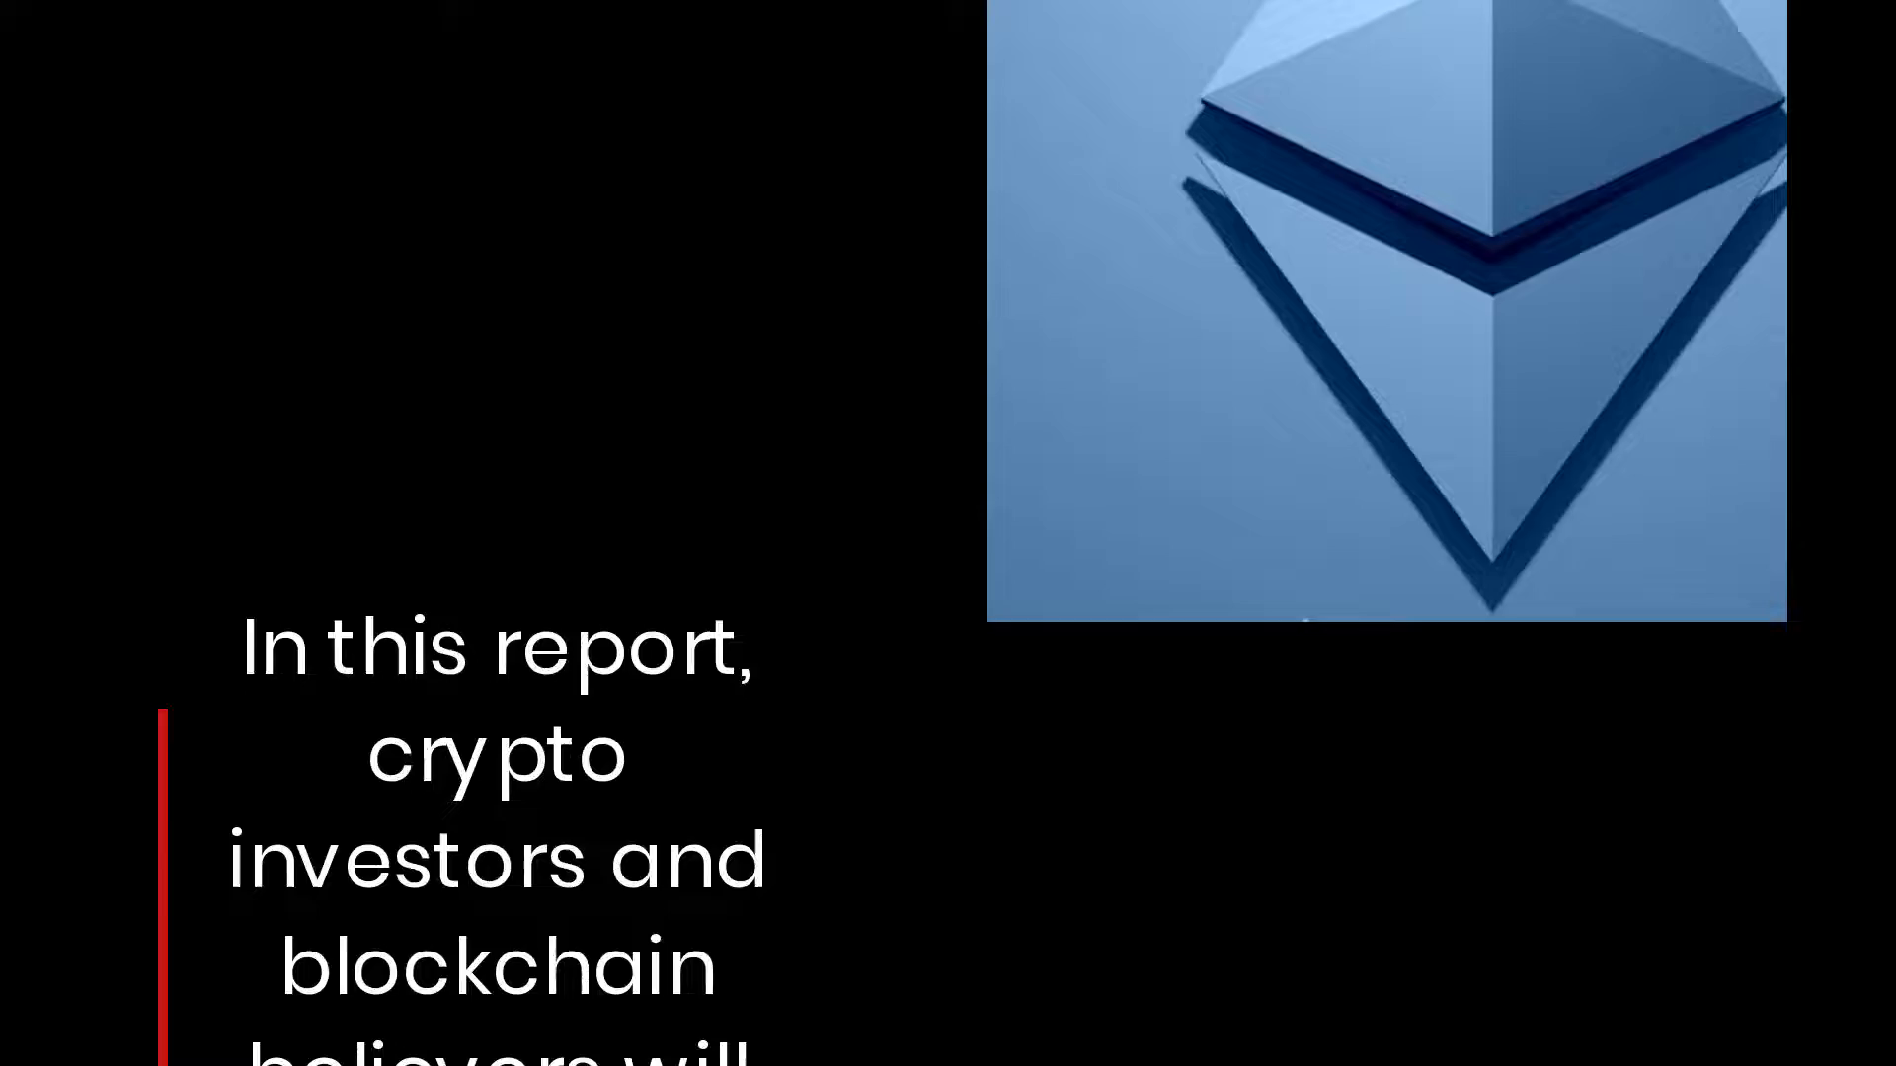